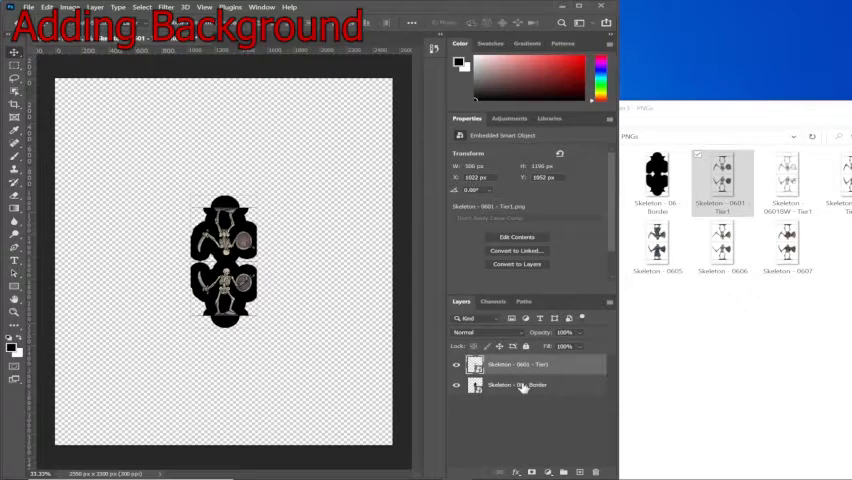
# - Merge the skeleton's tint and border layers into one silhouette layer
pyautogui.rightClick(512, 384)
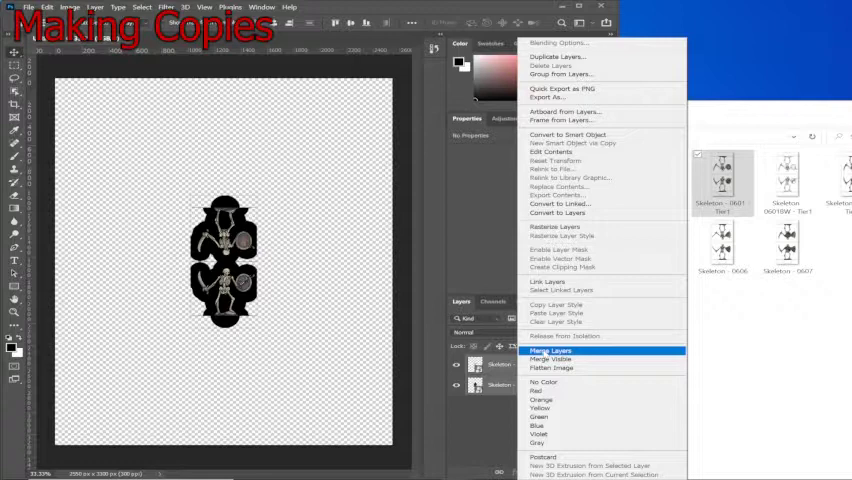
pyautogui.click(552, 352)
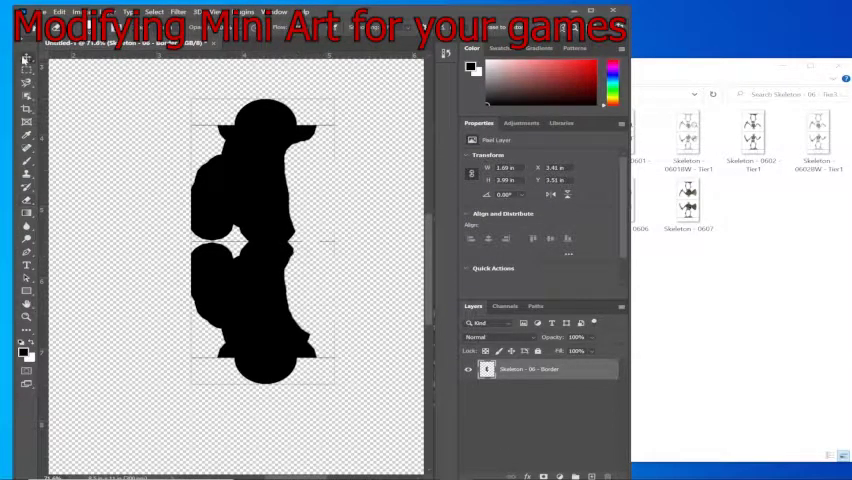
# - Duplicate the half silhouette layer and flip the copy horizontally
pyautogui.rightClick(544, 368)
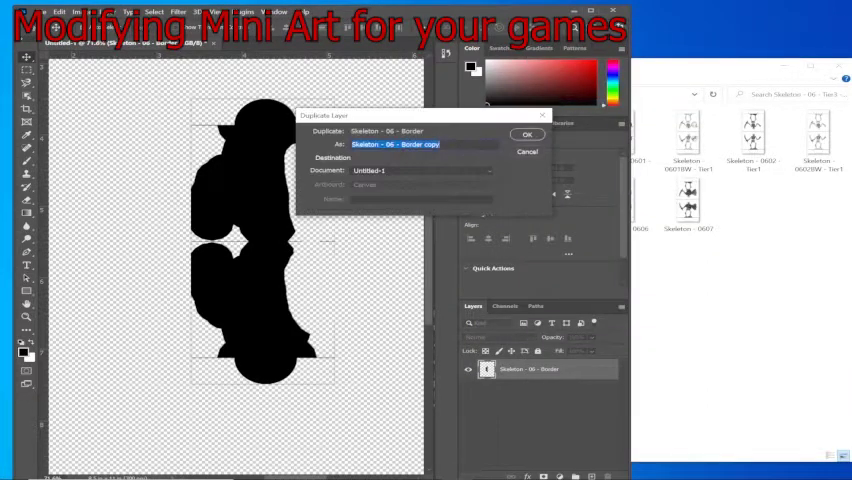
pyautogui.click(528, 134)
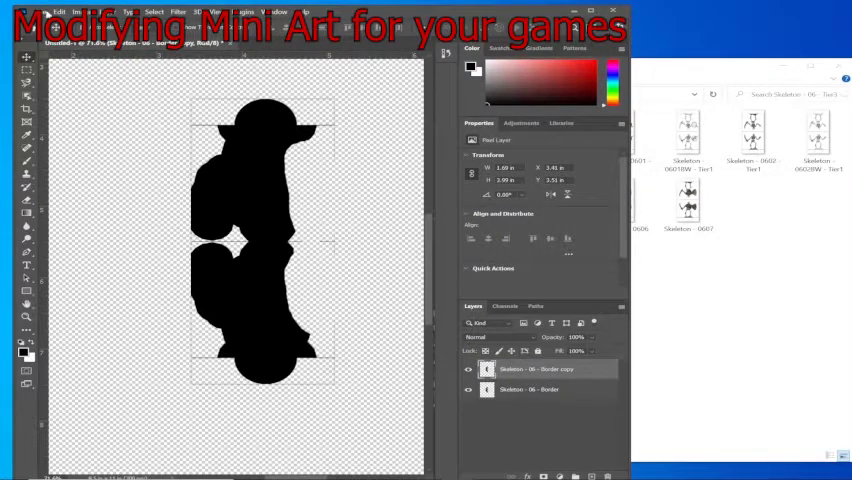
pyautogui.click(58, 12)
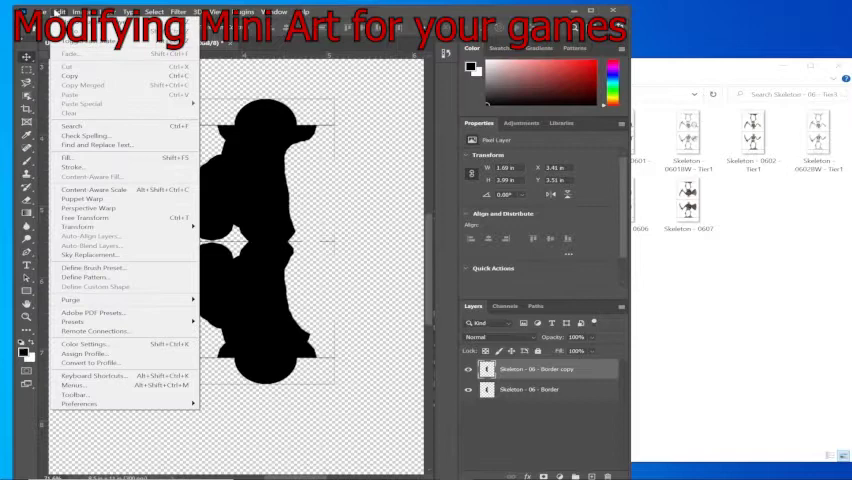
pyautogui.moveTo(72, 126)
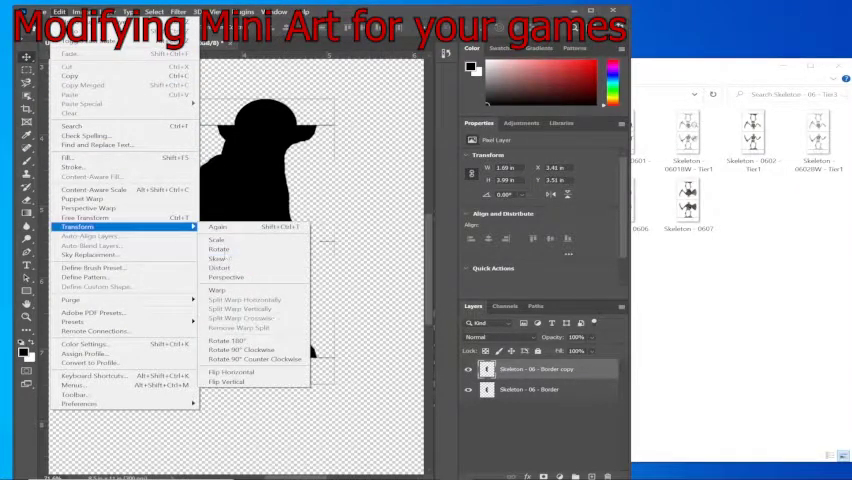
pyautogui.click(228, 380)
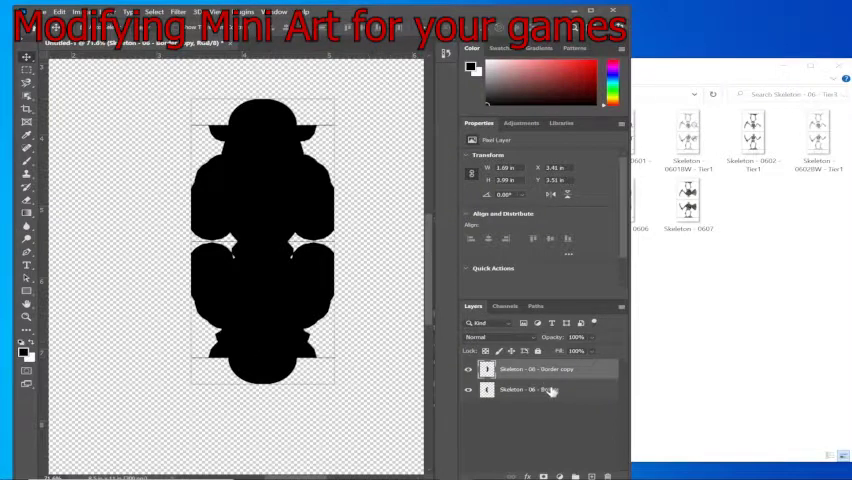
# - Merge the two silhouette halves into one symmetric border layer
pyautogui.rightClick(548, 390)
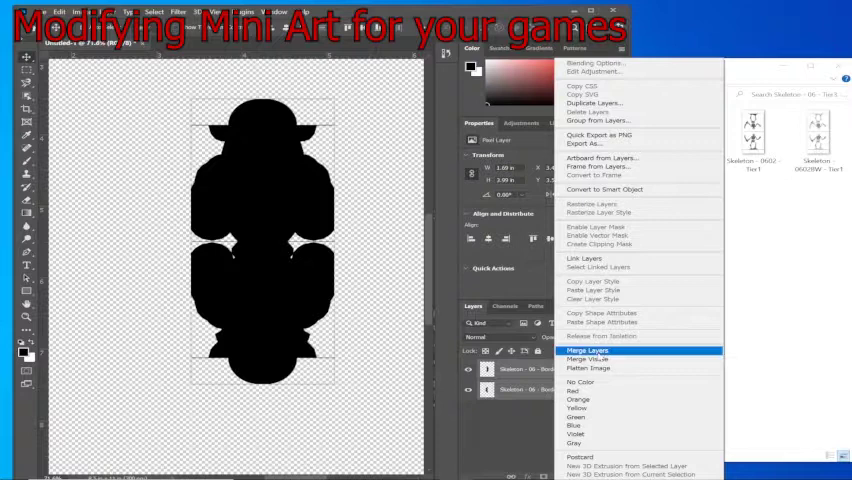
pyautogui.click(588, 350)
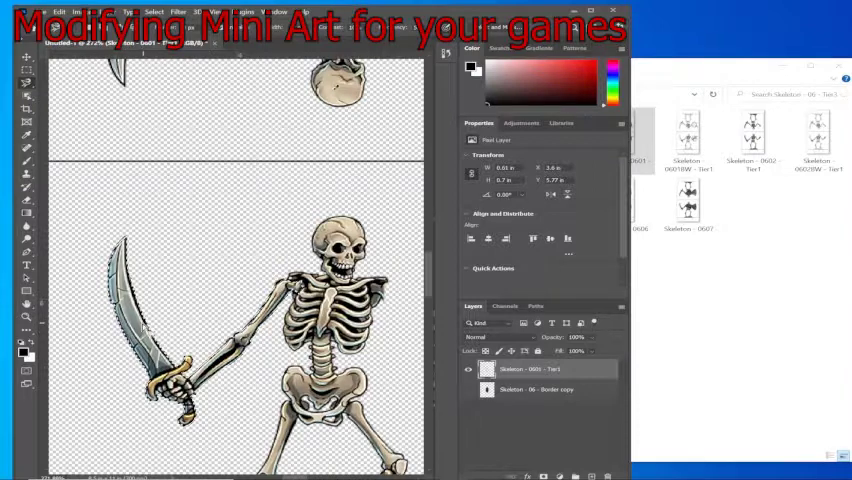
# - Copy the sword onto a new layer and rotate the whole image 180°
pyautogui.rightClick(230, 240)
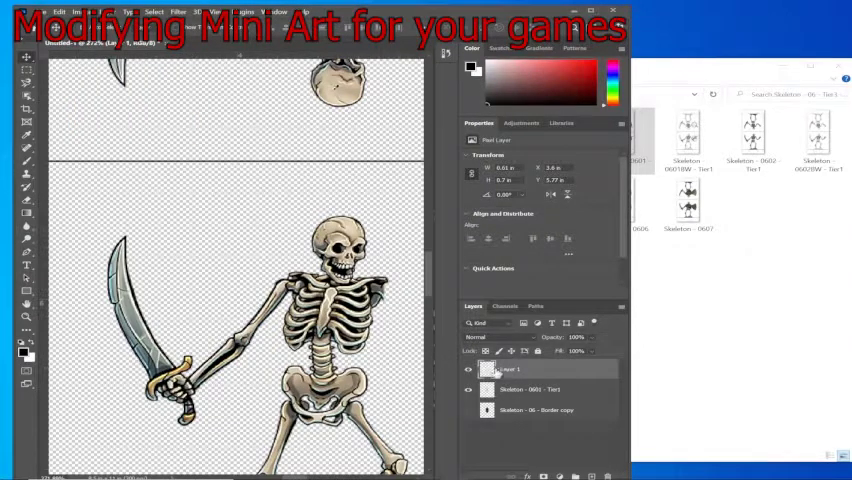
pyautogui.click(76, 12)
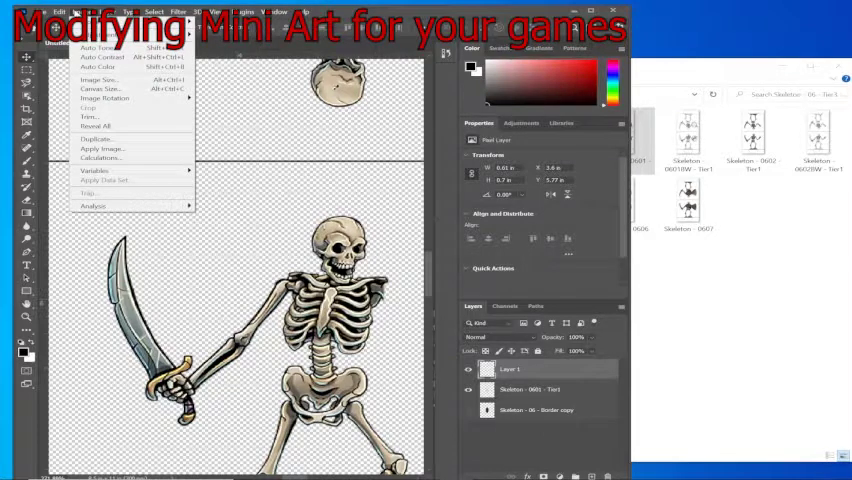
pyautogui.click(60, 12)
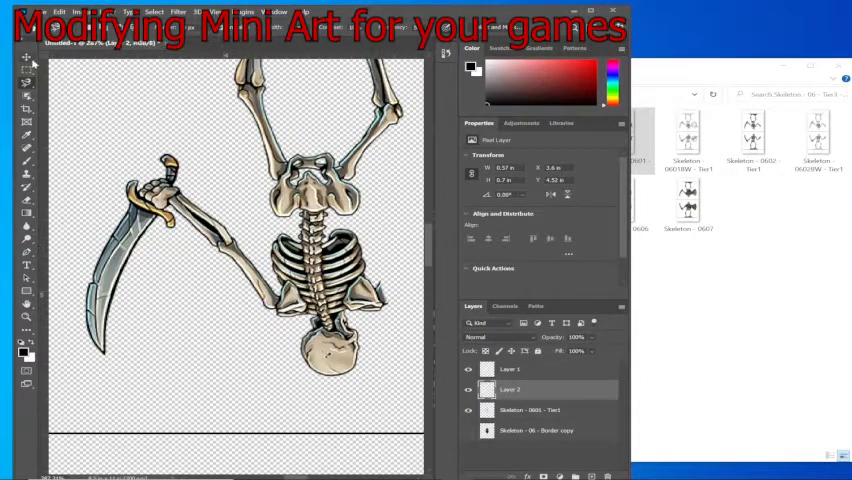
# - Rotate the sword copy 90° counterclockwise so two blades meet at the hand
pyautogui.click(62, 12)
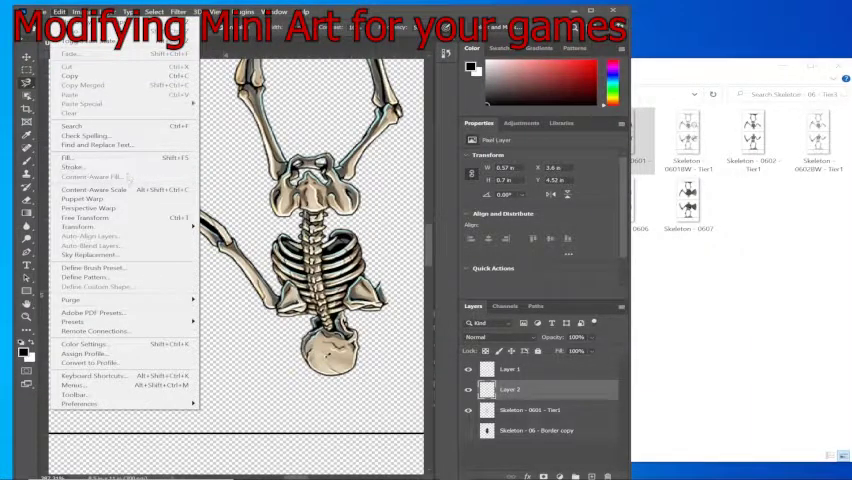
pyautogui.moveTo(84, 198)
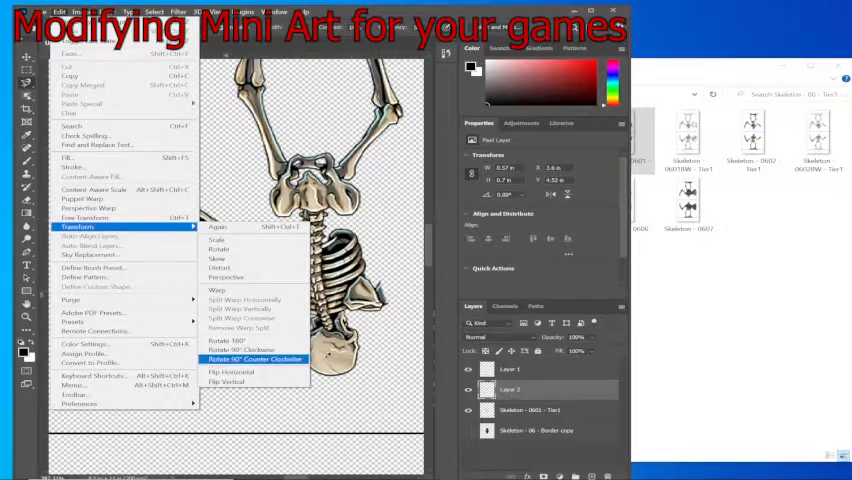
pyautogui.click(252, 358)
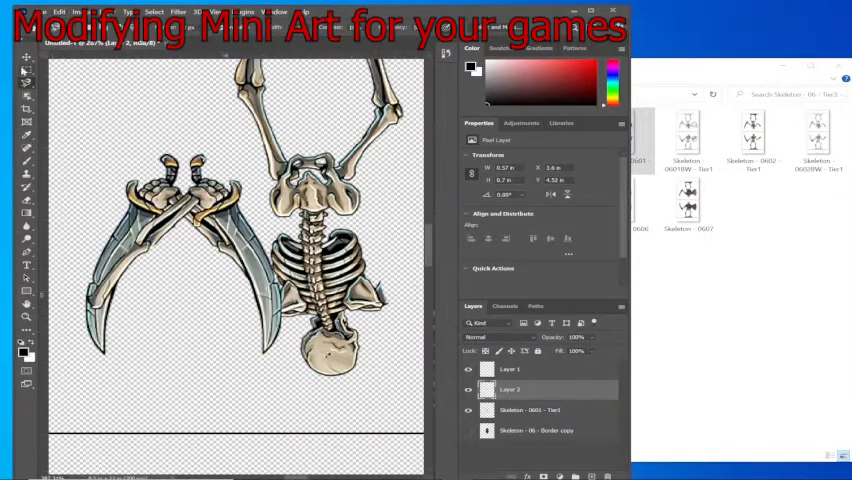